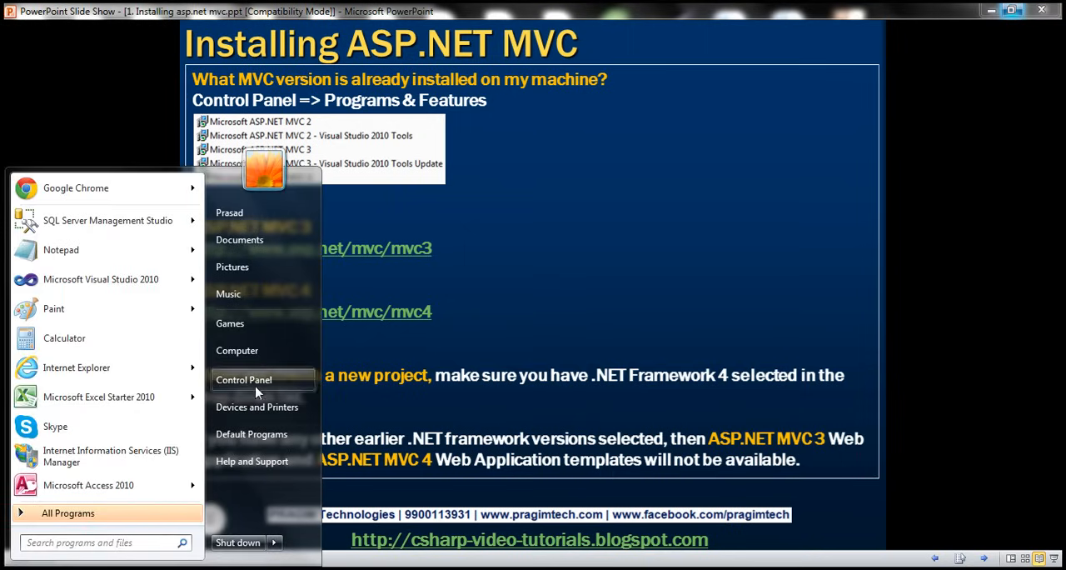
# Launch Control Panel from the Start menu
pyautogui.click(243, 379)
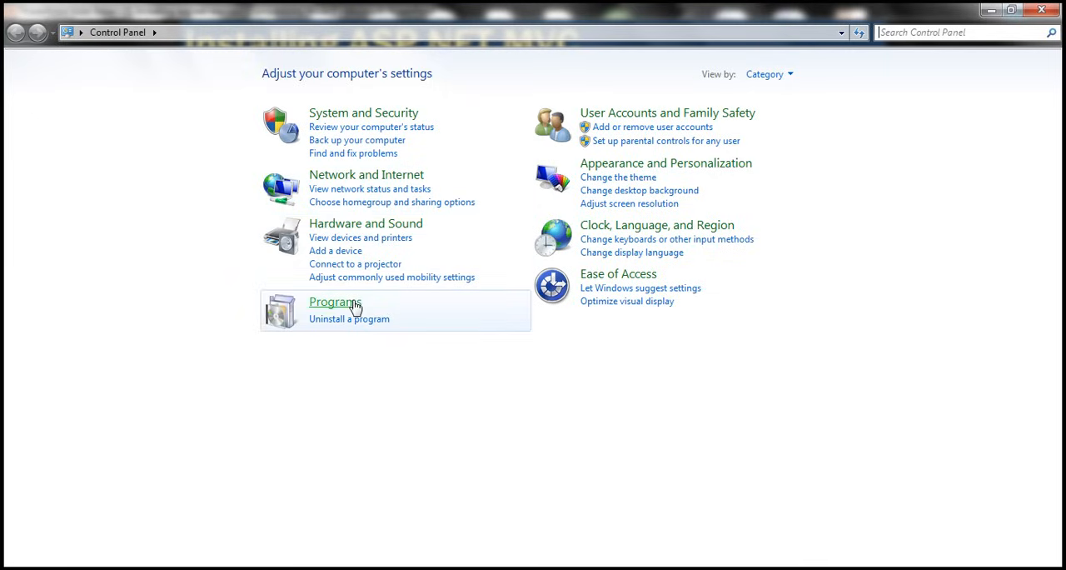
# Show Programs and Features sorted by name, scrolled to the Microsoft ASP.NET MVC 2, 3 and 4 entries
pyautogui.click(335, 301)
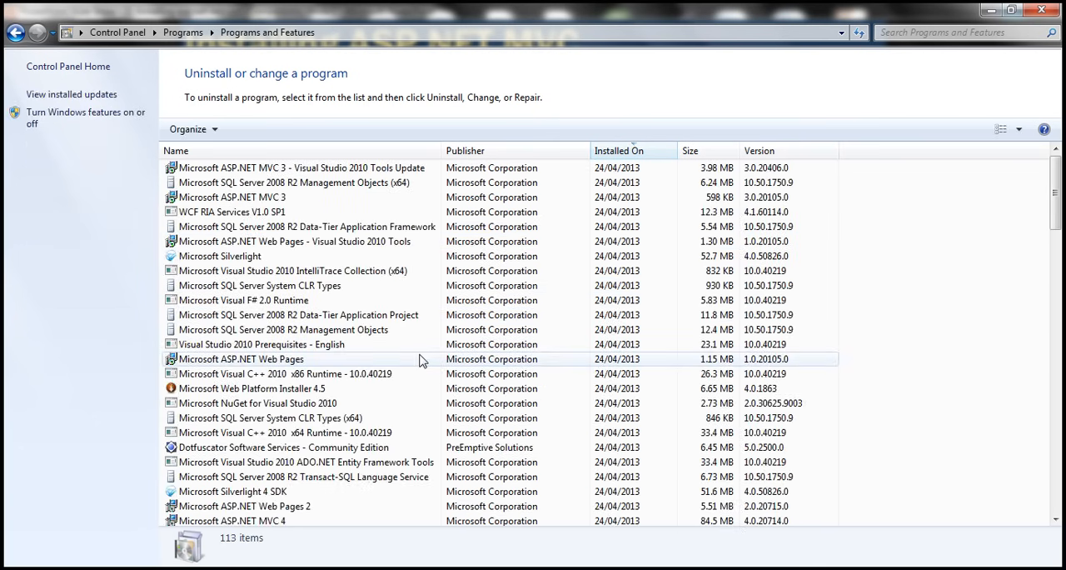
pyautogui.moveTo(358, 300)
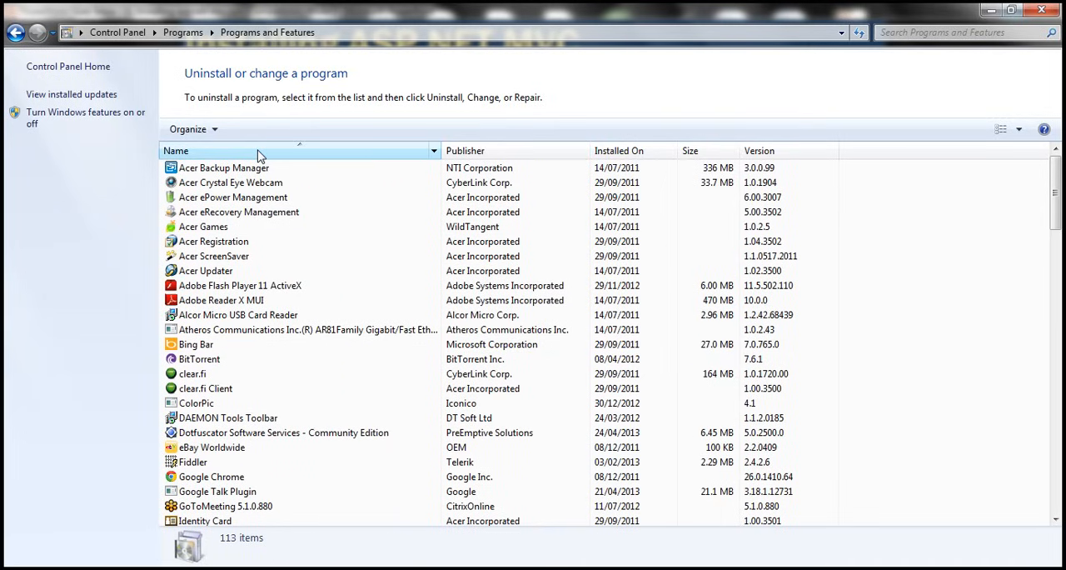
pyautogui.scroll(-3)
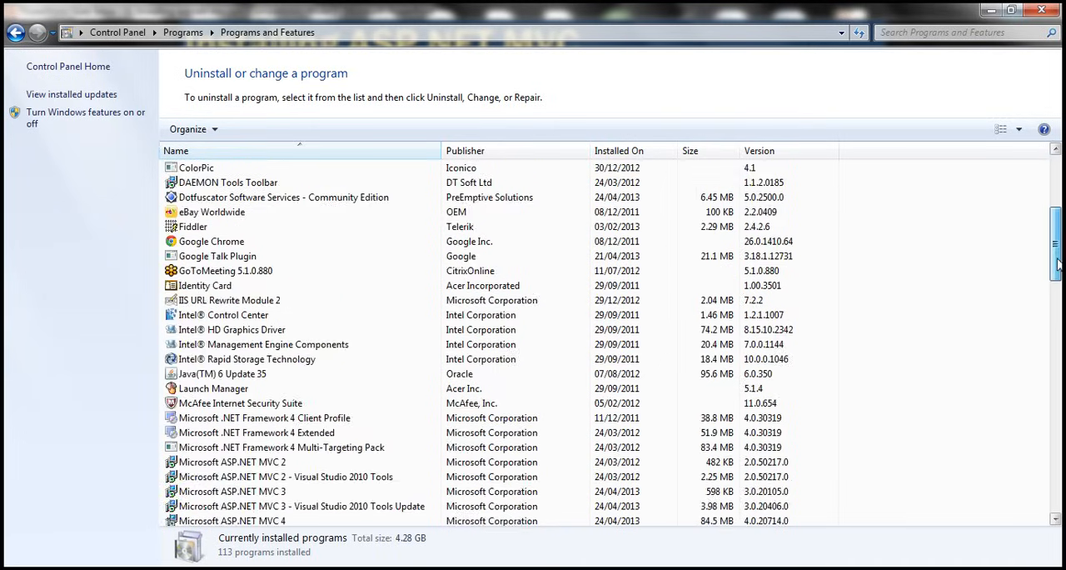
pyautogui.scroll(-3)
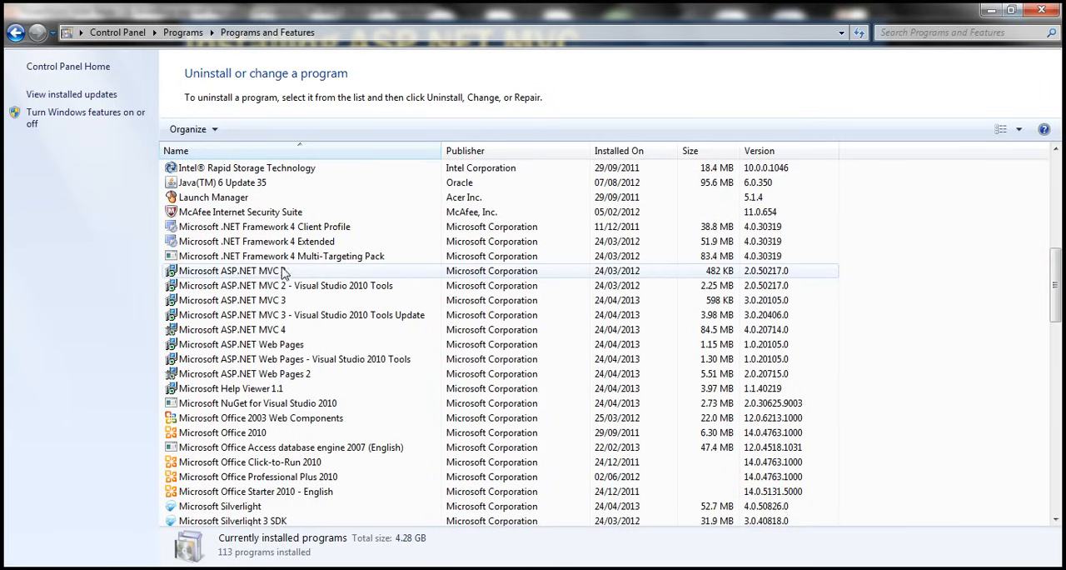
pyautogui.moveTo(273, 277)
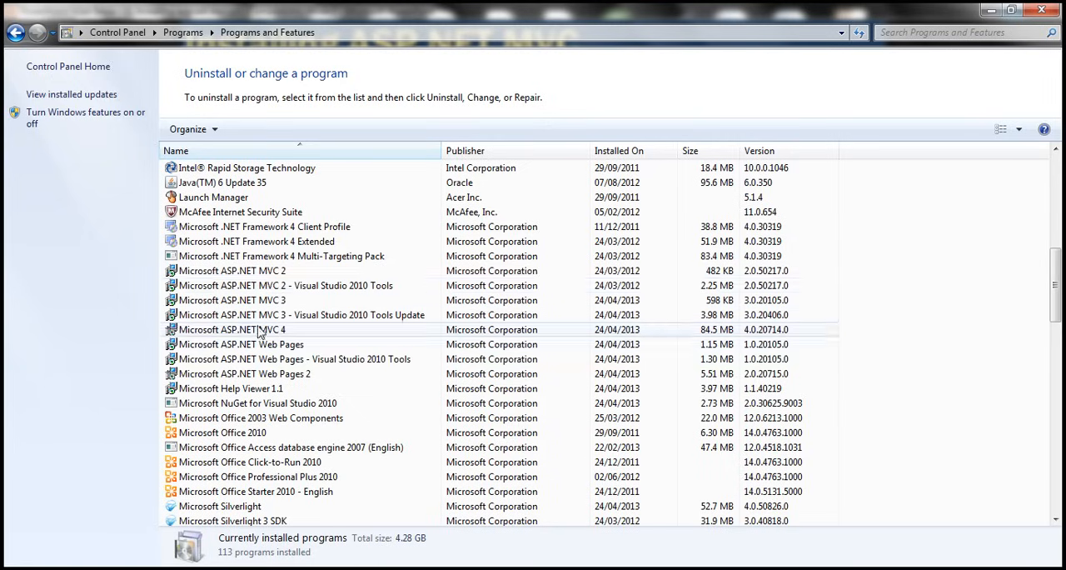
pyautogui.click(242, 343)
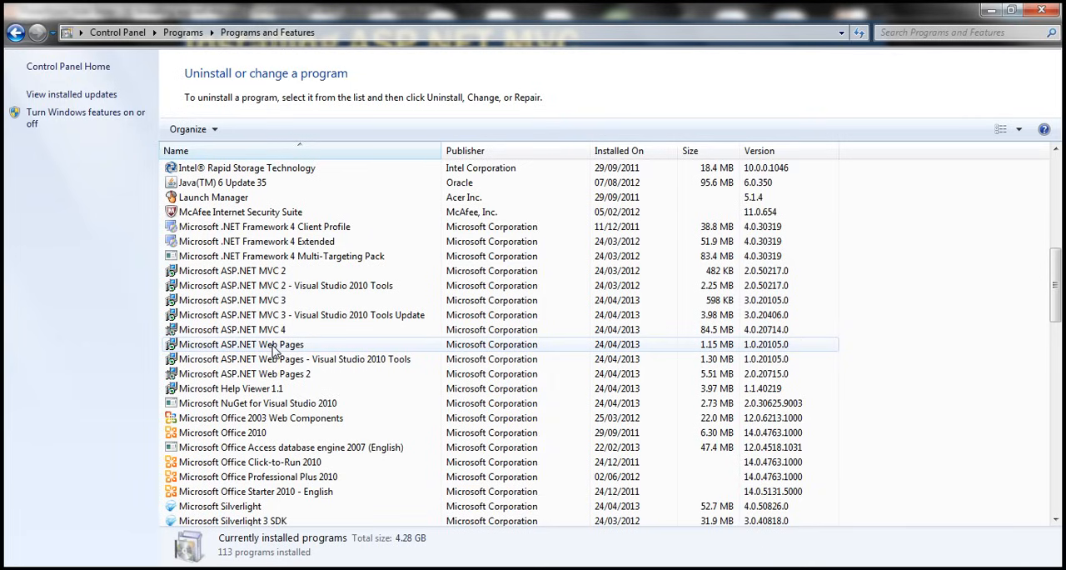
pyautogui.moveTo(298, 329)
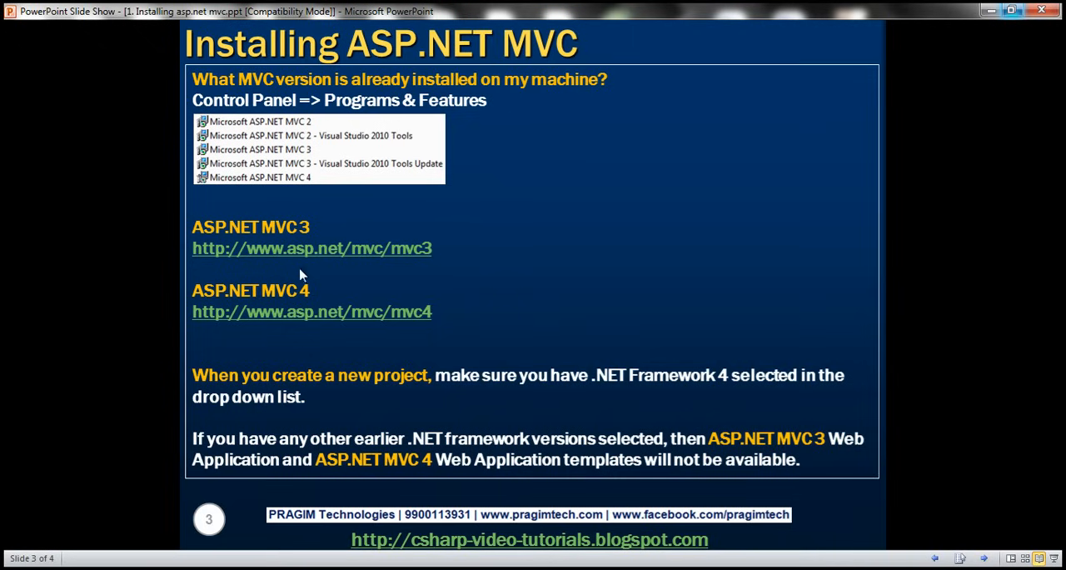
pyautogui.moveTo(318, 271)
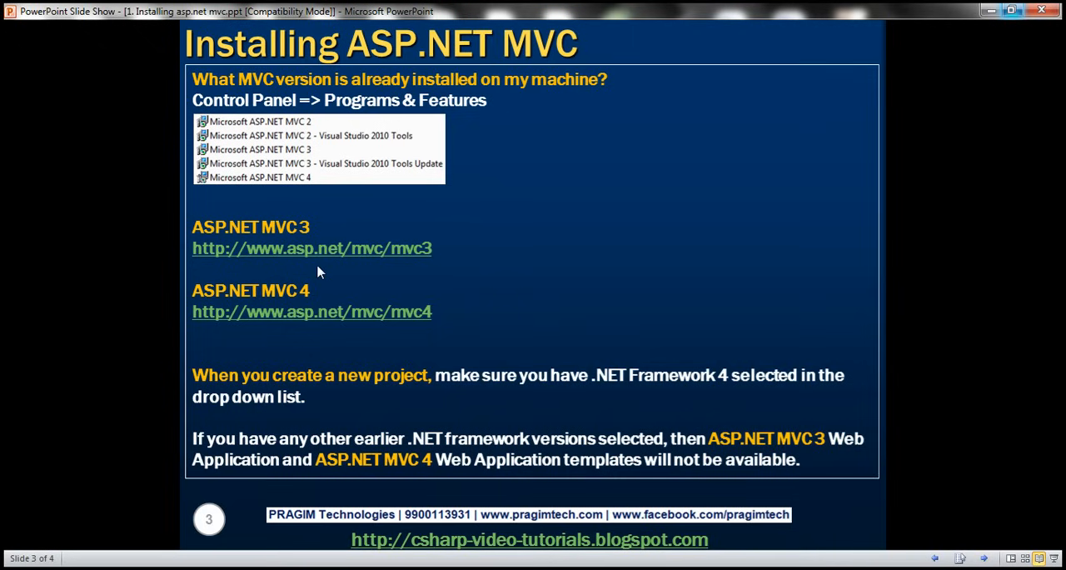
pyautogui.moveTo(333, 273)
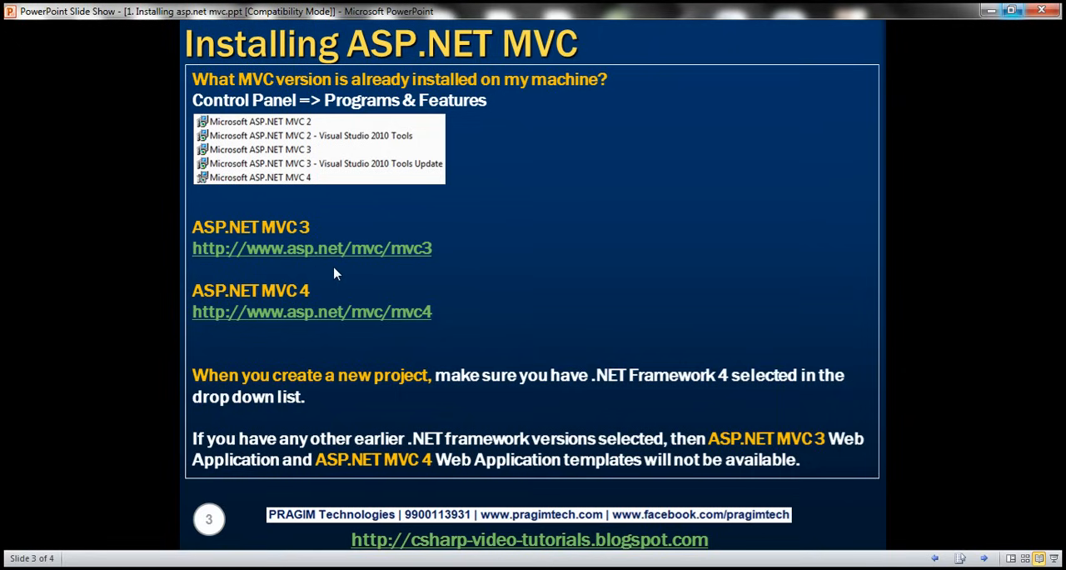
pyautogui.moveTo(363, 277)
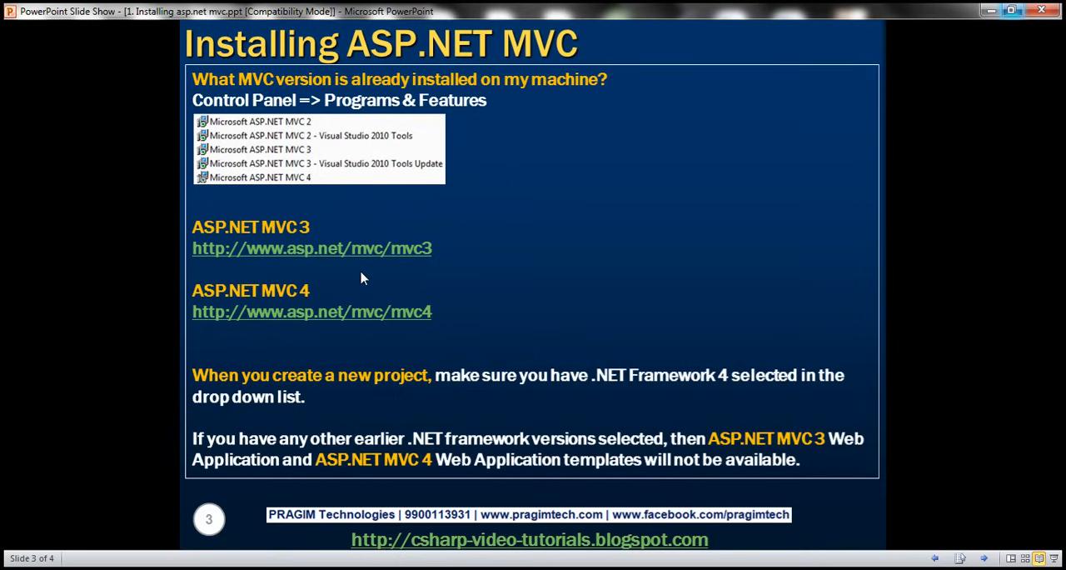
pyautogui.moveTo(370, 277)
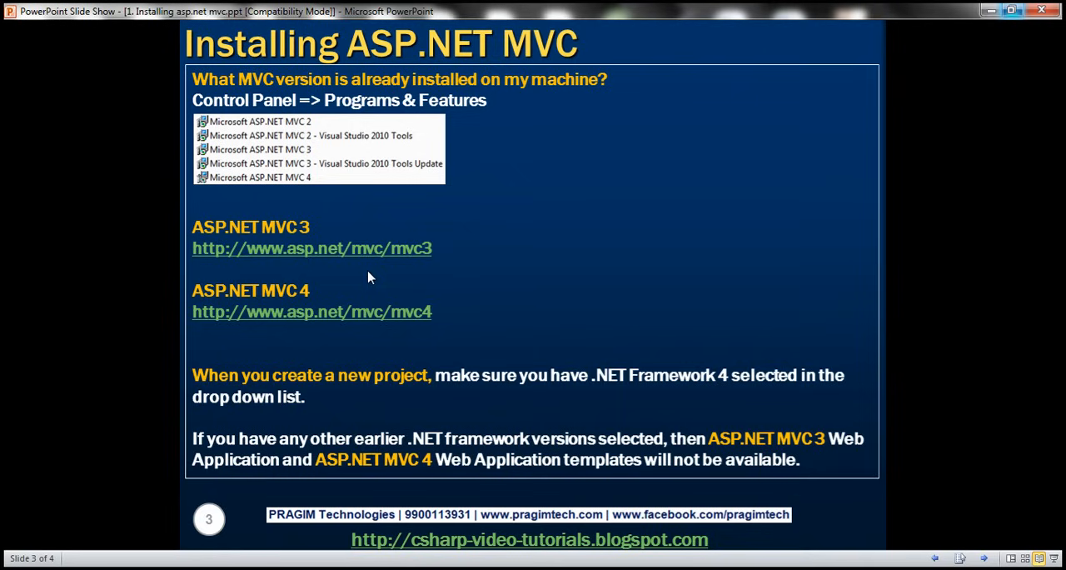
pyautogui.moveTo(376, 256)
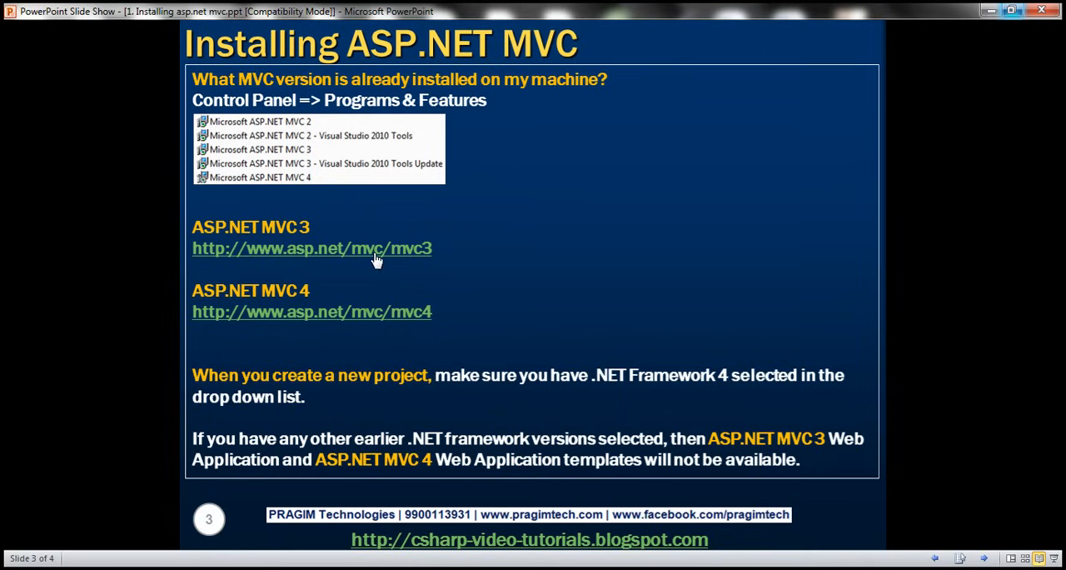
pyautogui.moveTo(320, 331)
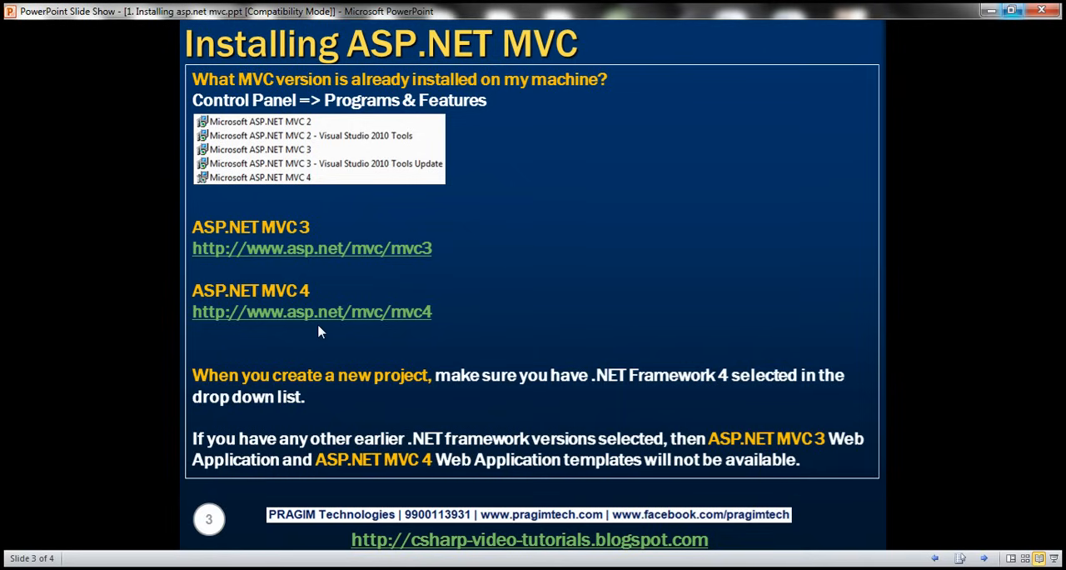
pyautogui.moveTo(254, 457)
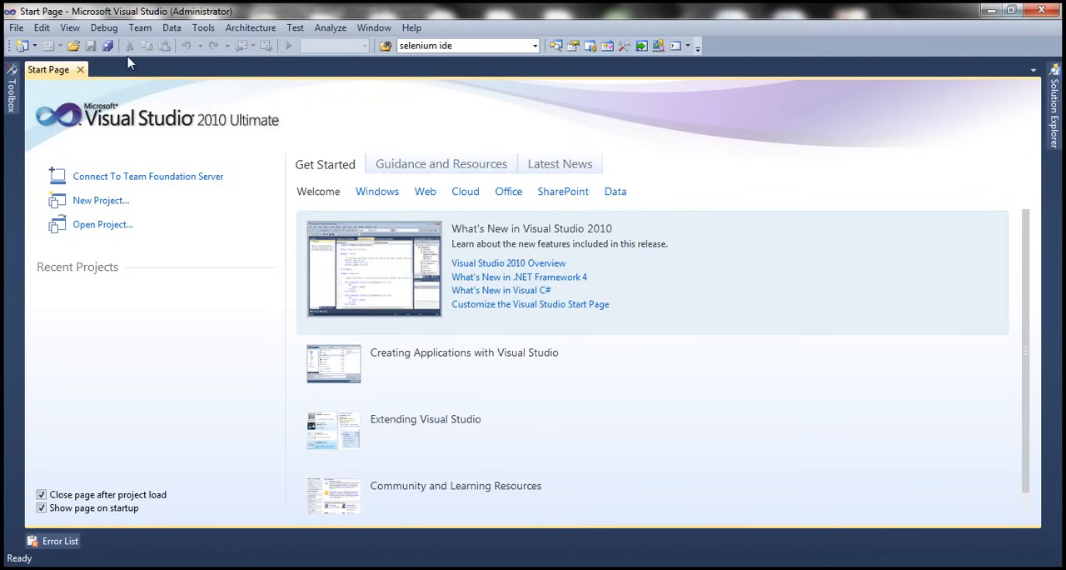
# Start a new project showing Visual C# Web templates for .NET Framework 4, including ASP.NET MVC 2, 3 and 4
pyautogui.click(15, 26)
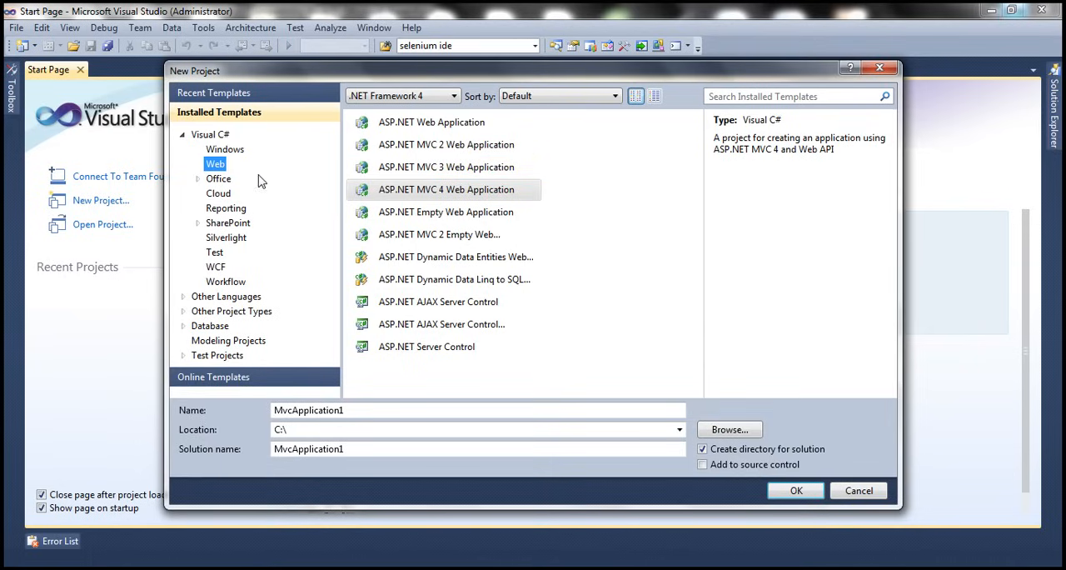
pyautogui.moveTo(219, 164)
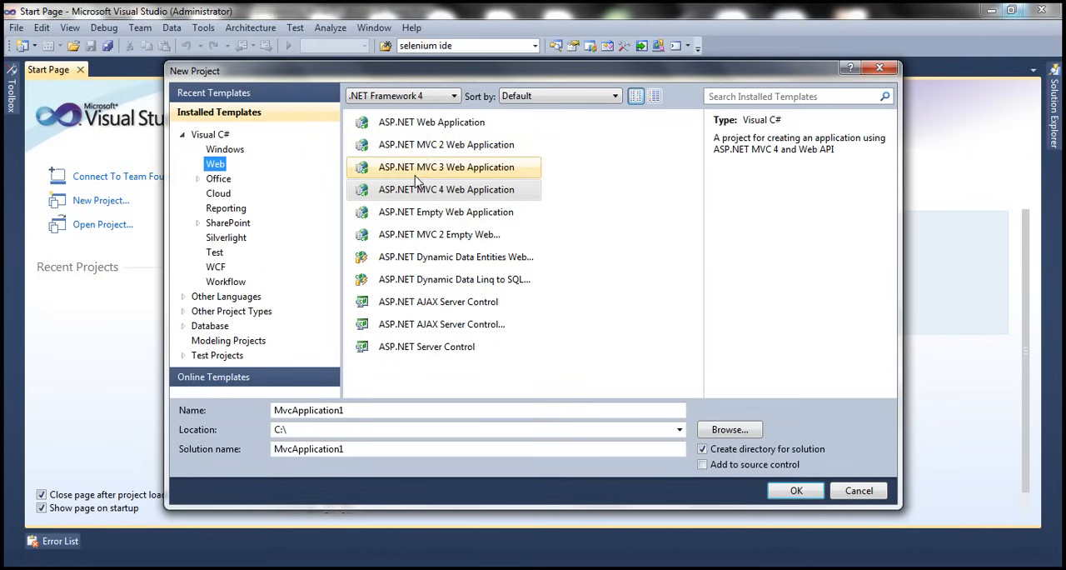
pyautogui.click(446, 190)
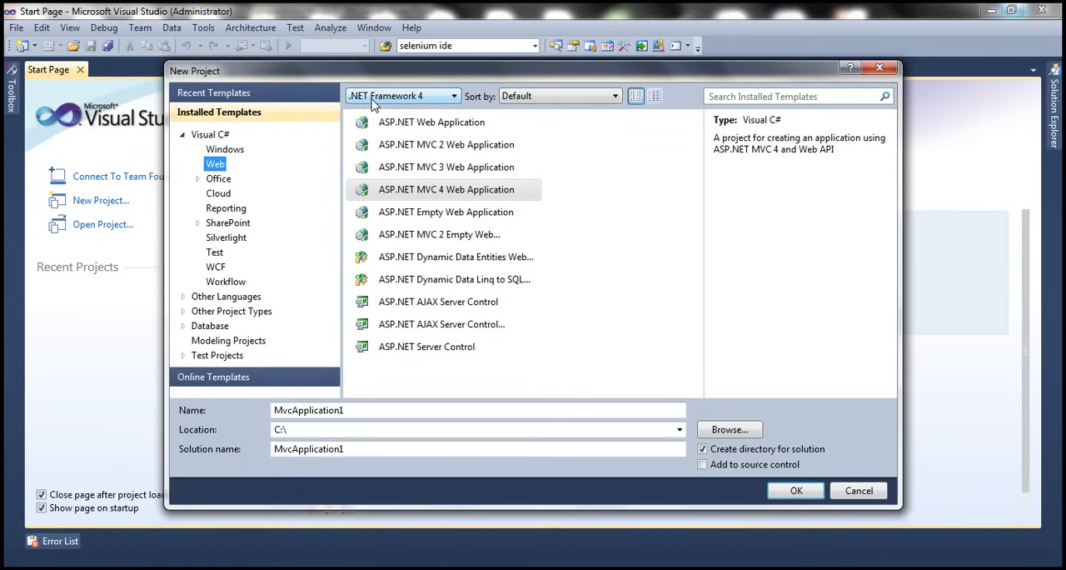
pyautogui.moveTo(406, 100)
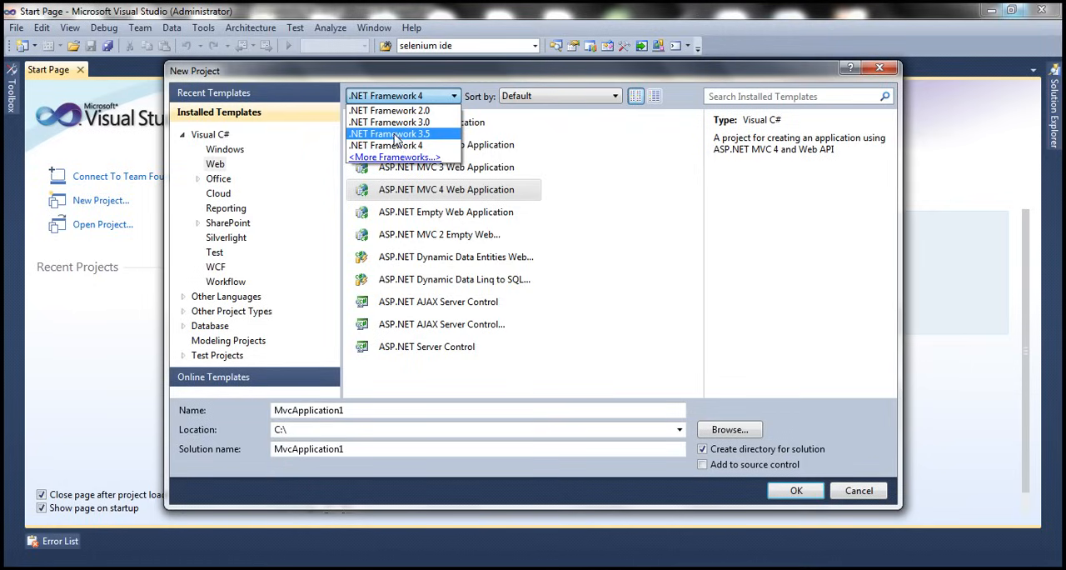
pyautogui.click(389, 133)
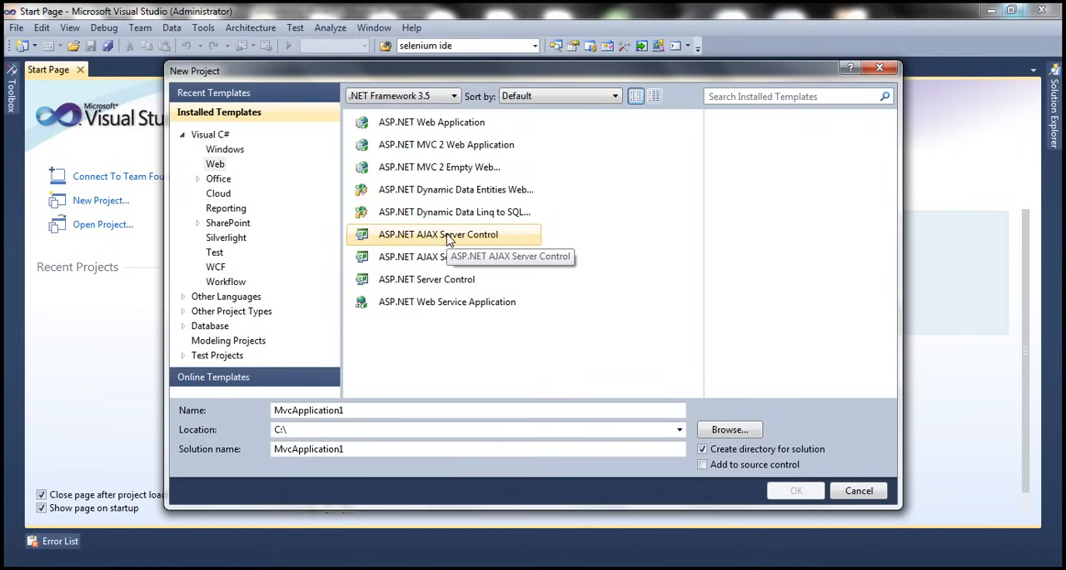
pyautogui.moveTo(403, 103)
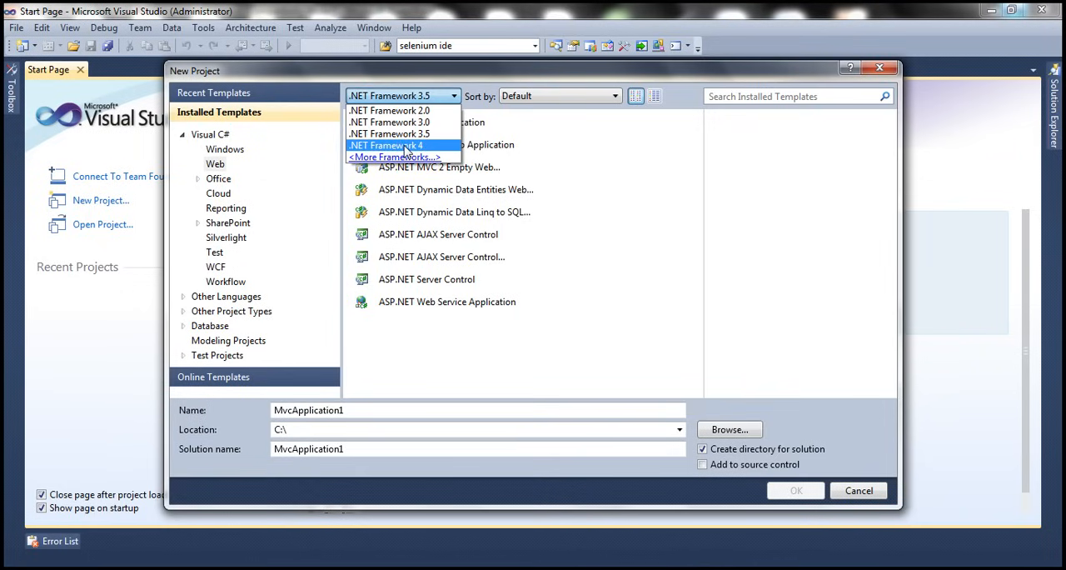
pyautogui.click(386, 145)
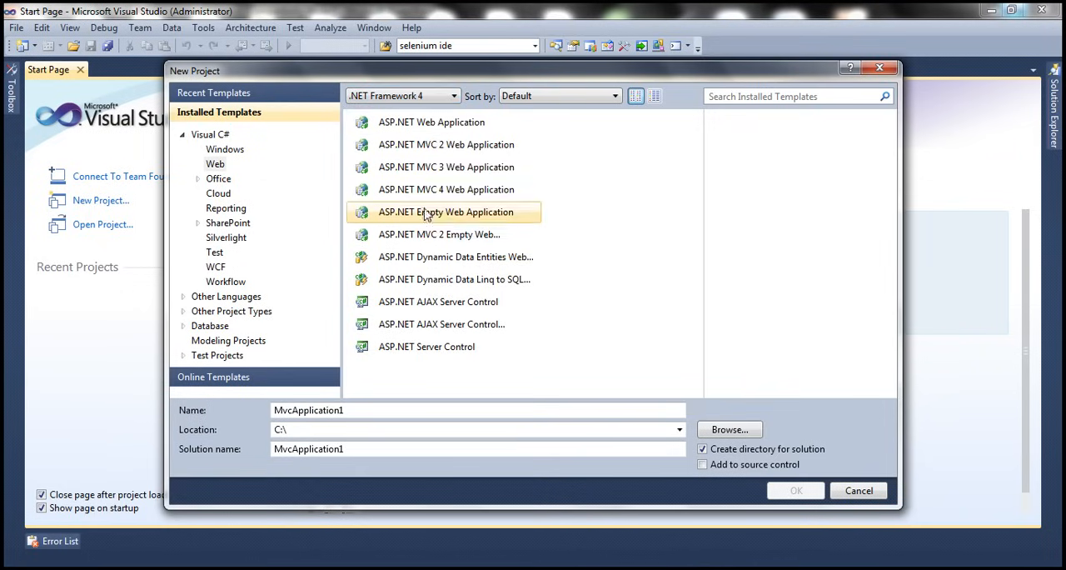